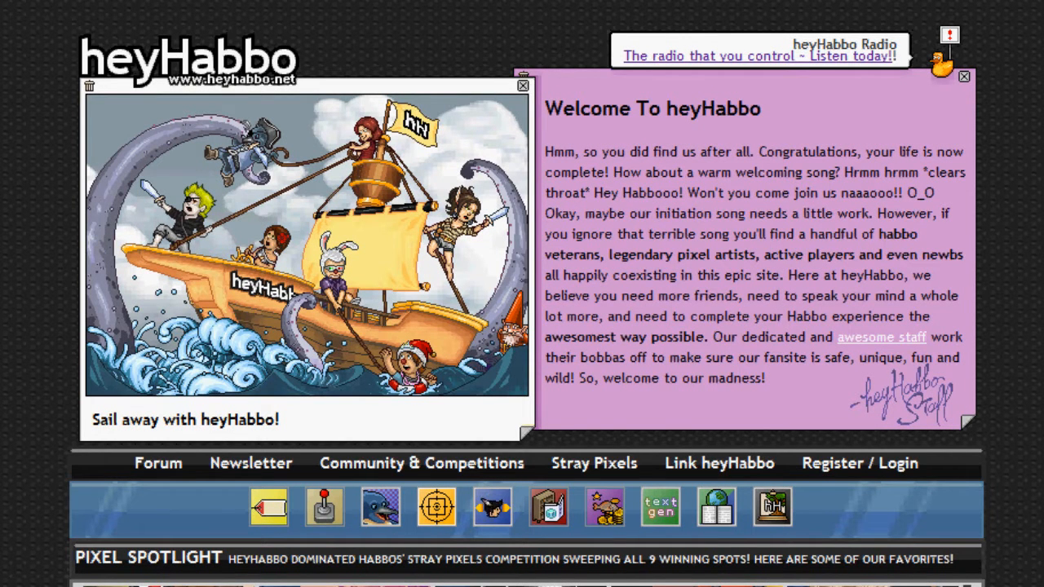
Launch the hH Canvas editor from the heyHabbo site toolbar icon
left_click(492, 506)
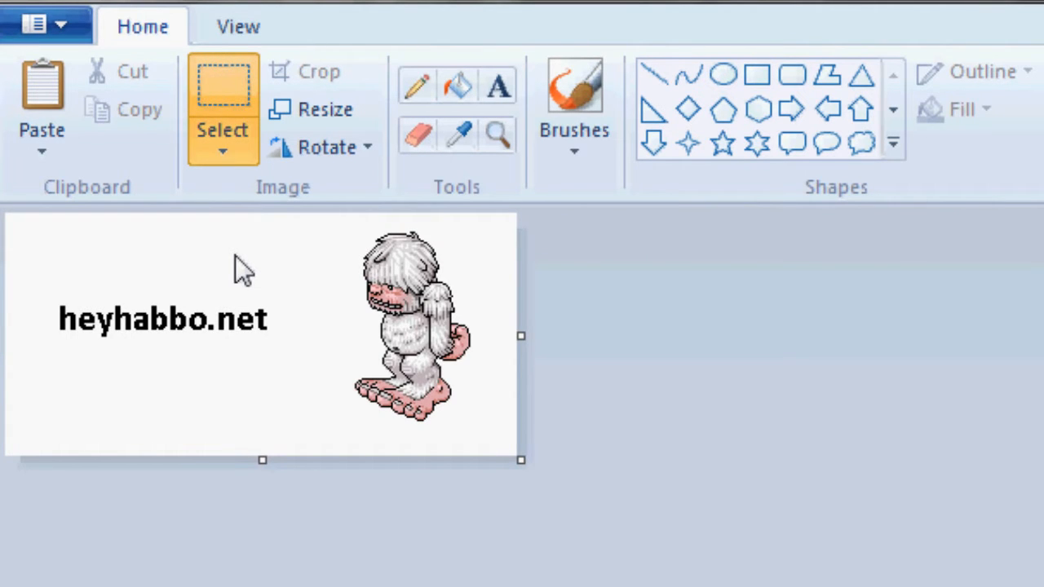
mouse_move(150, 268)
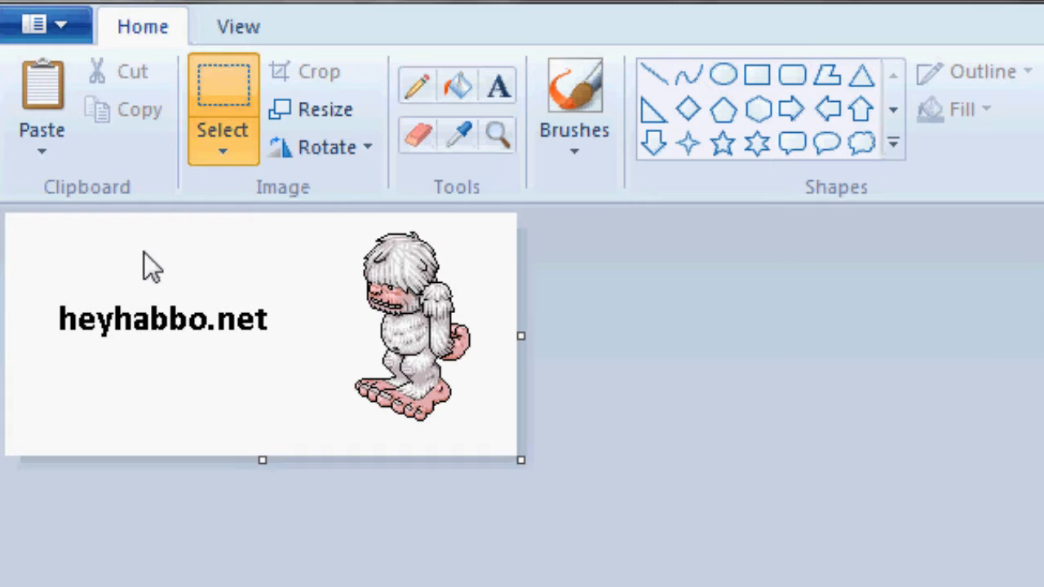
mouse_move(171, 228)
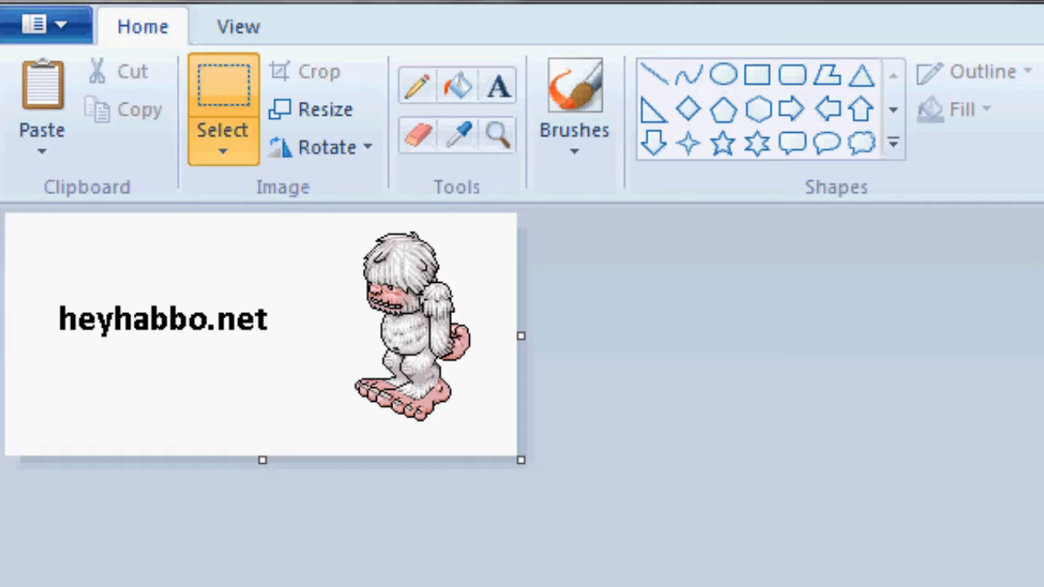
mouse_move(408, 236)
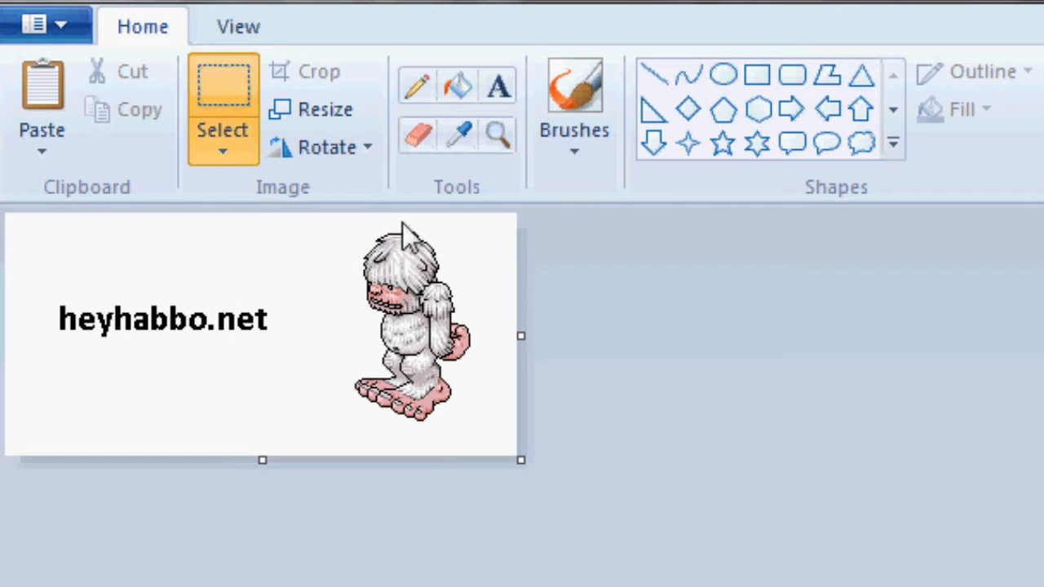
mouse_move(280, 274)
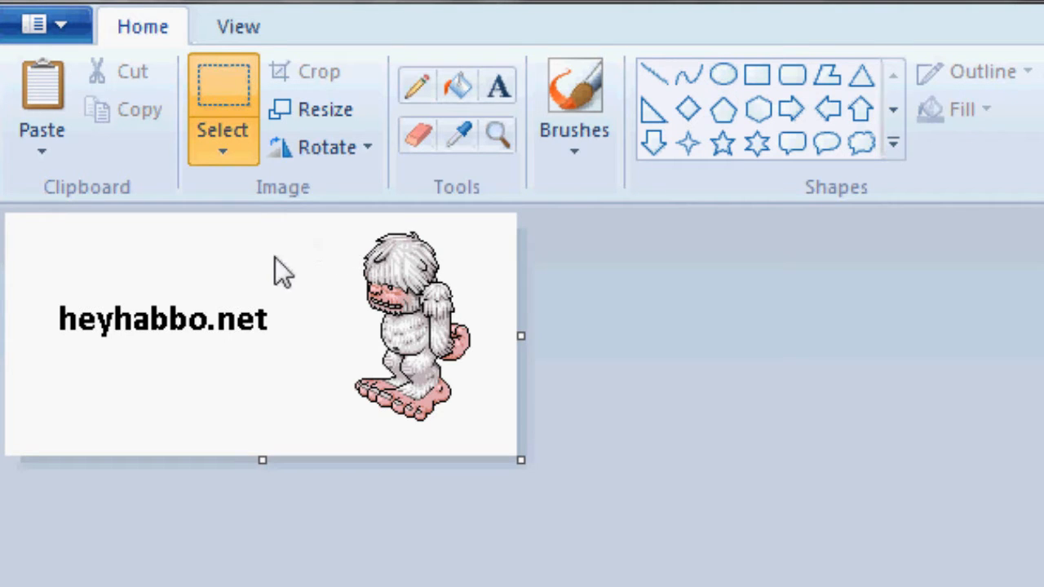
mouse_move(214, 244)
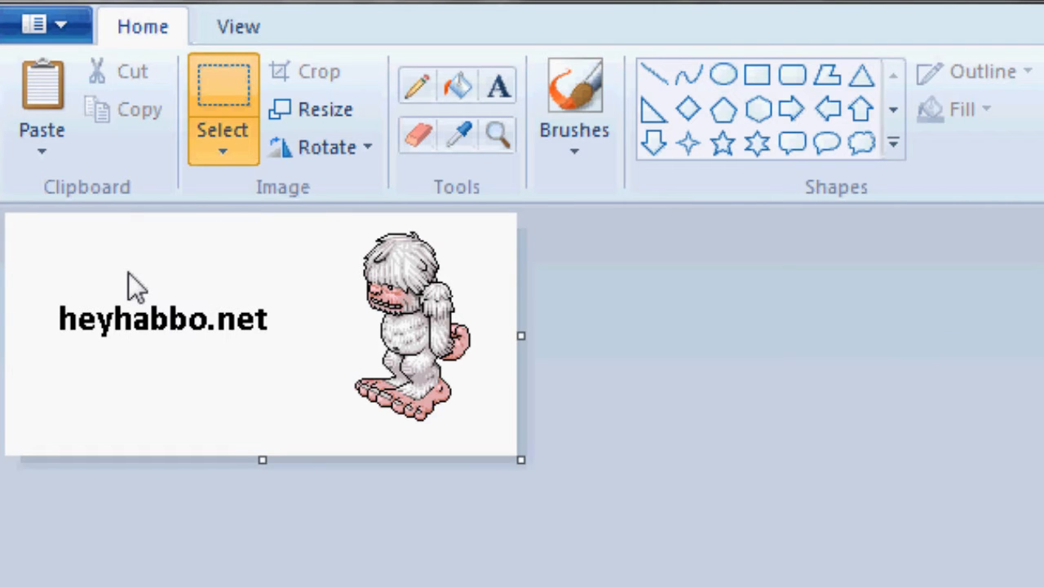
mouse_move(372, 421)
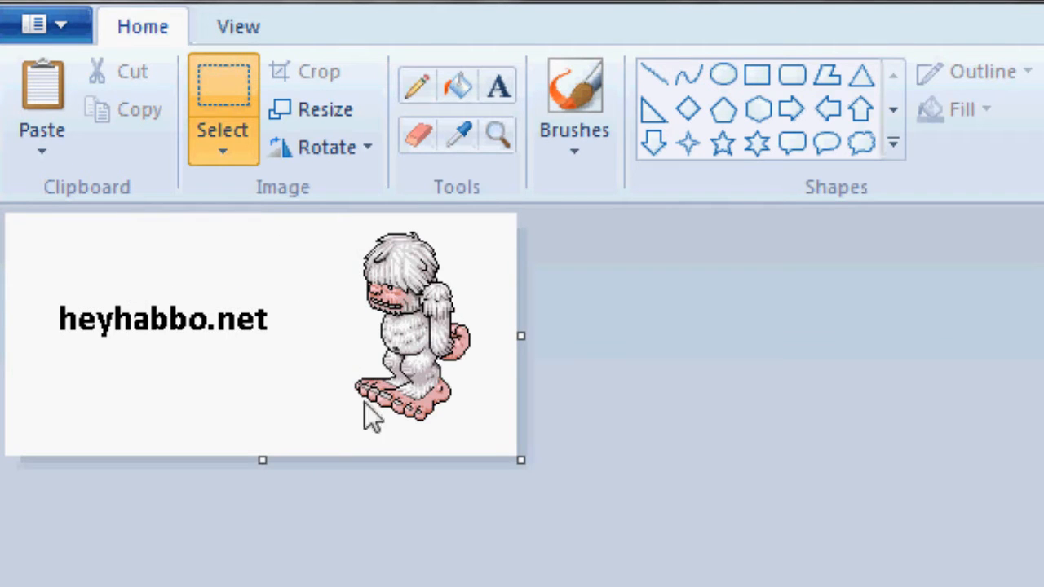
mouse_move(327, 329)
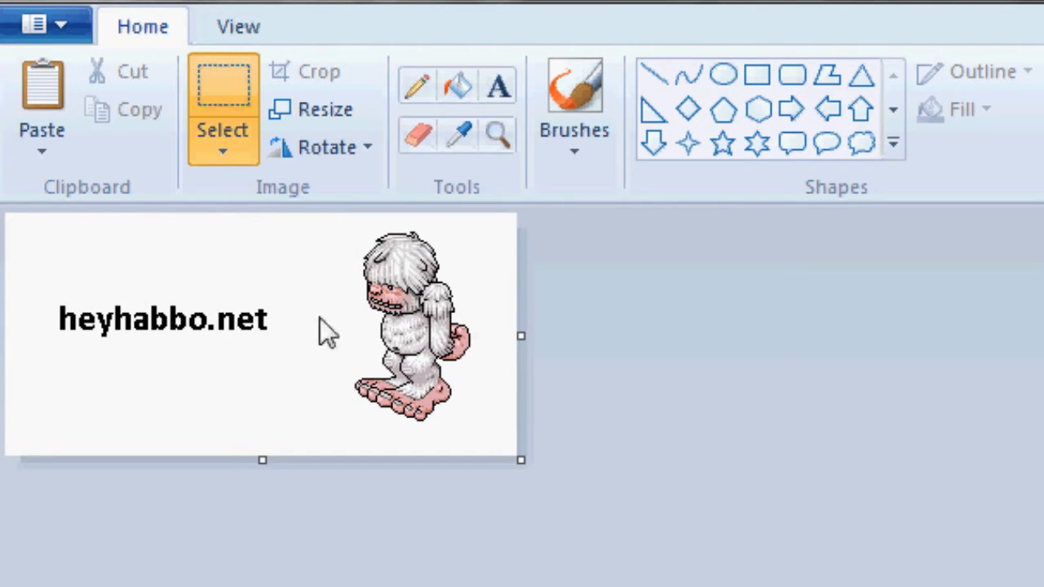
mouse_move(710, 378)
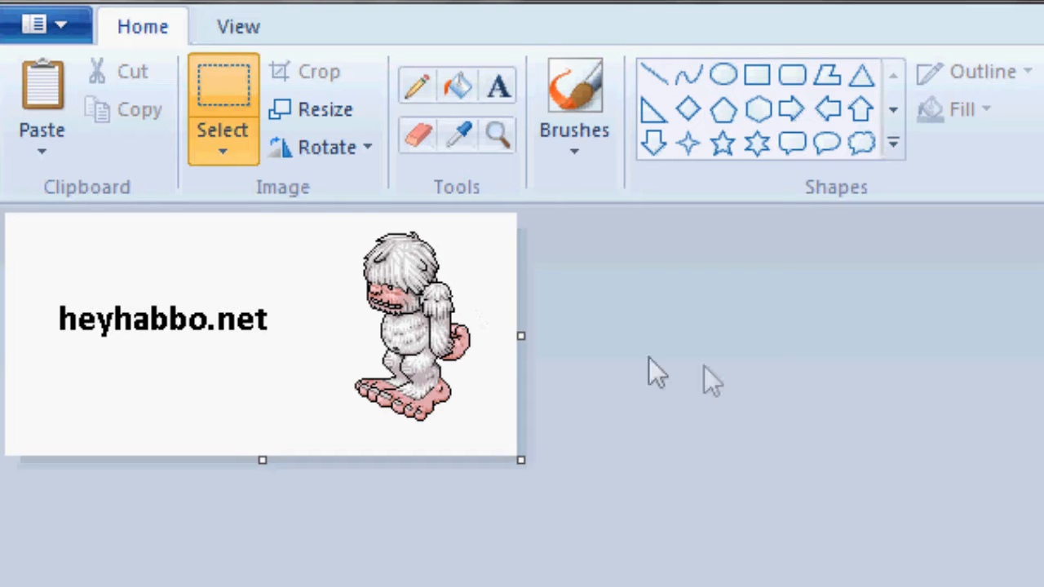
mouse_move(428, 396)
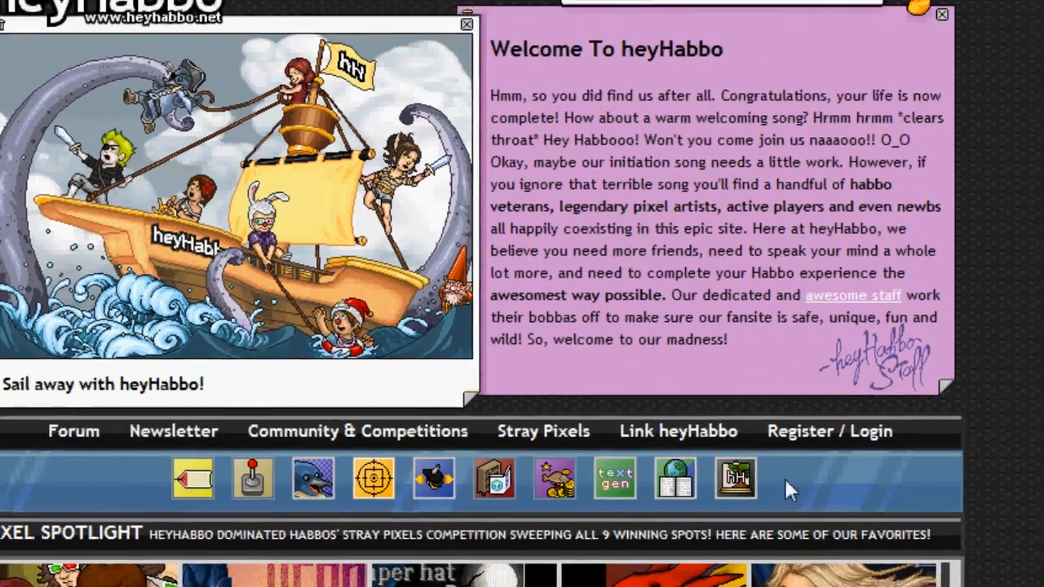
left_click(735, 477)
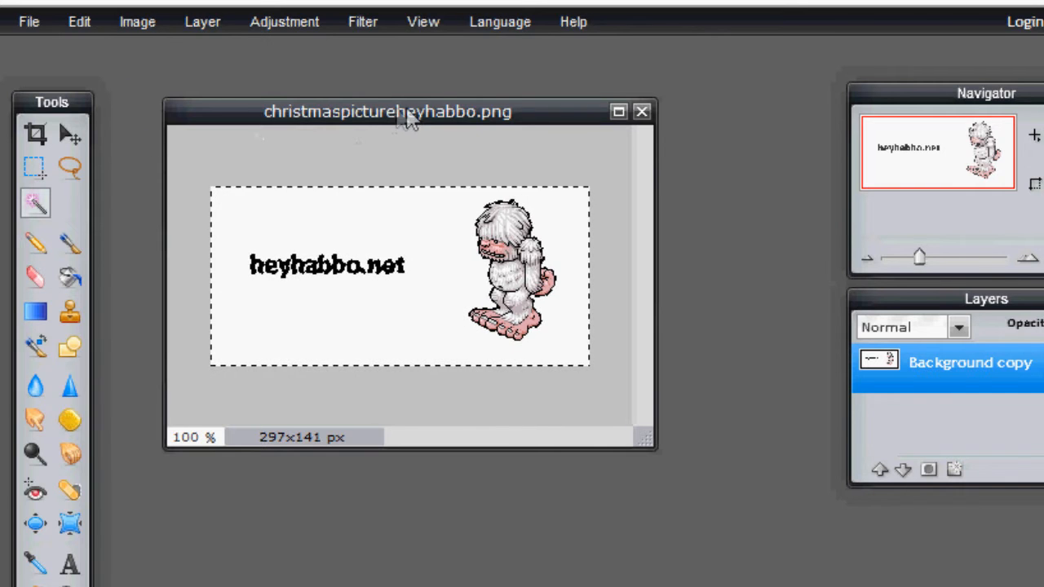
left_click_drag(388, 110, 444, 176)
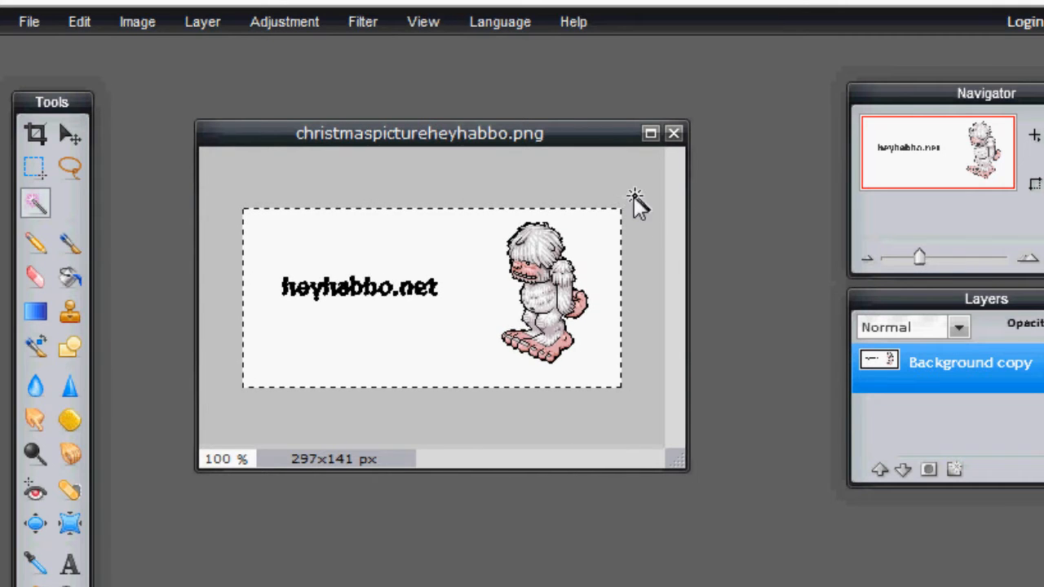
mouse_move(335, 96)
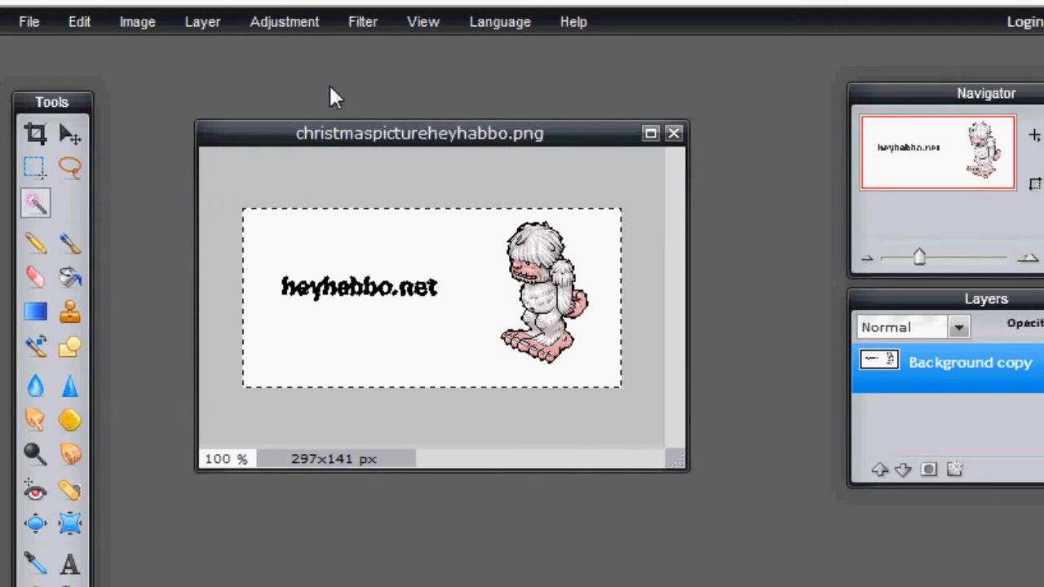
left_click(30, 21)
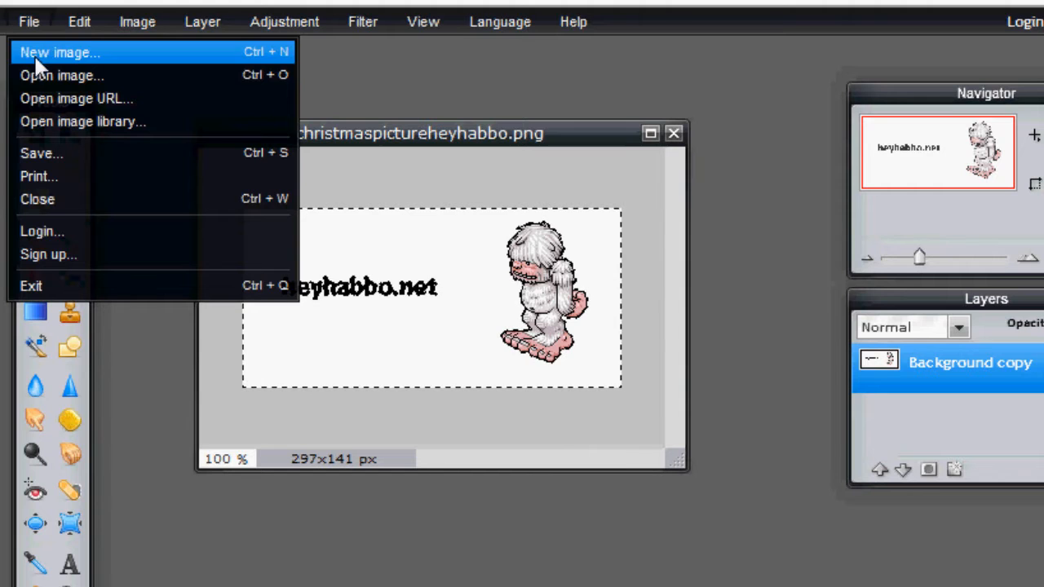
mouse_move(81, 121)
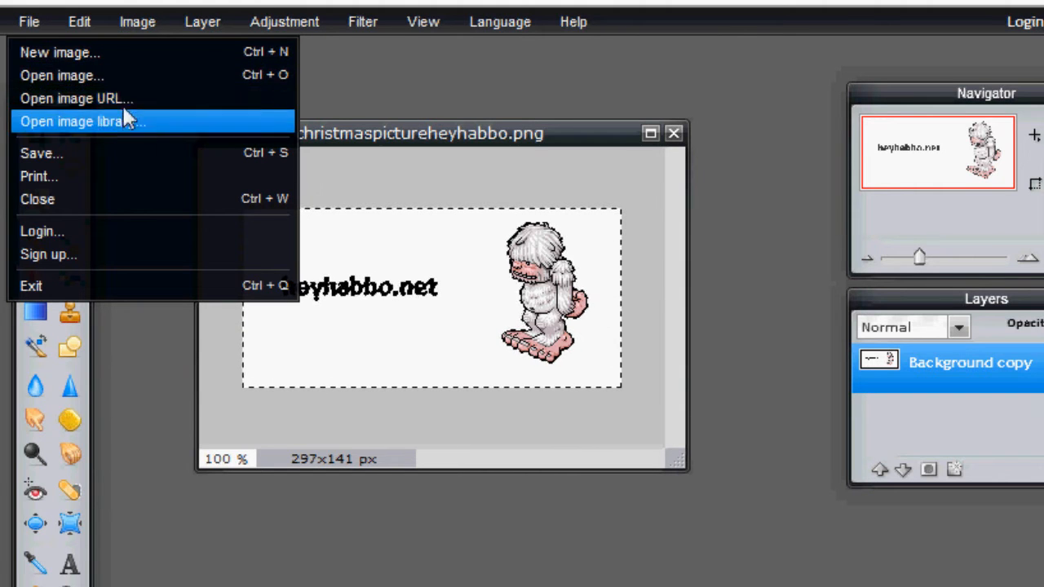
mouse_move(62, 75)
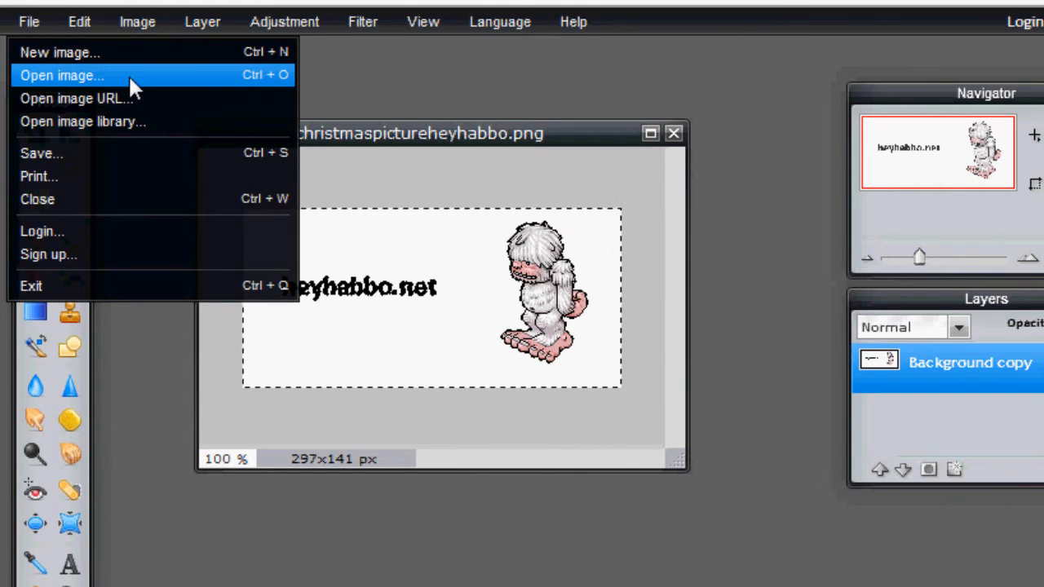
left_click(541, 160)
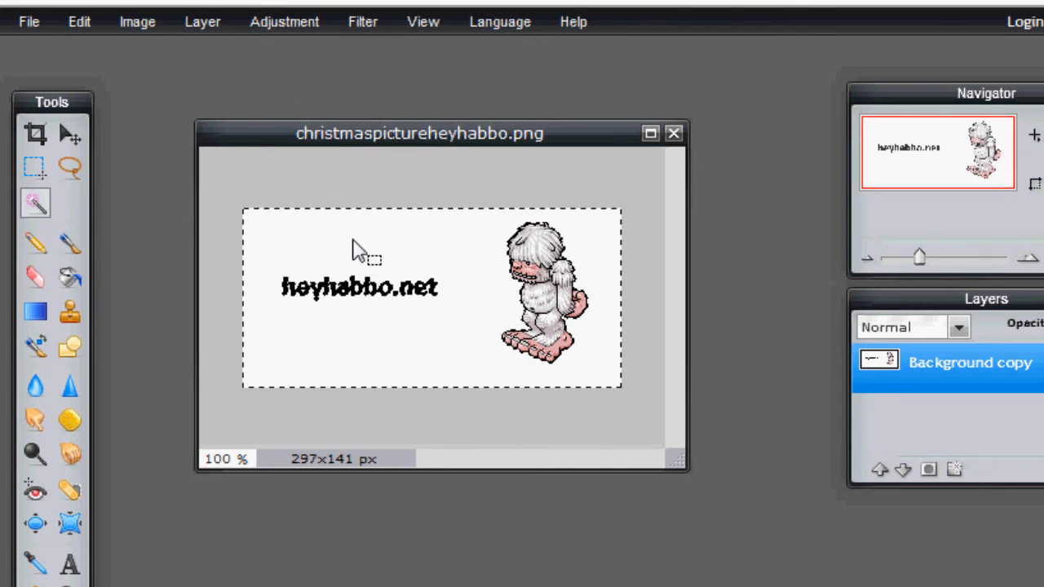
mouse_move(425, 257)
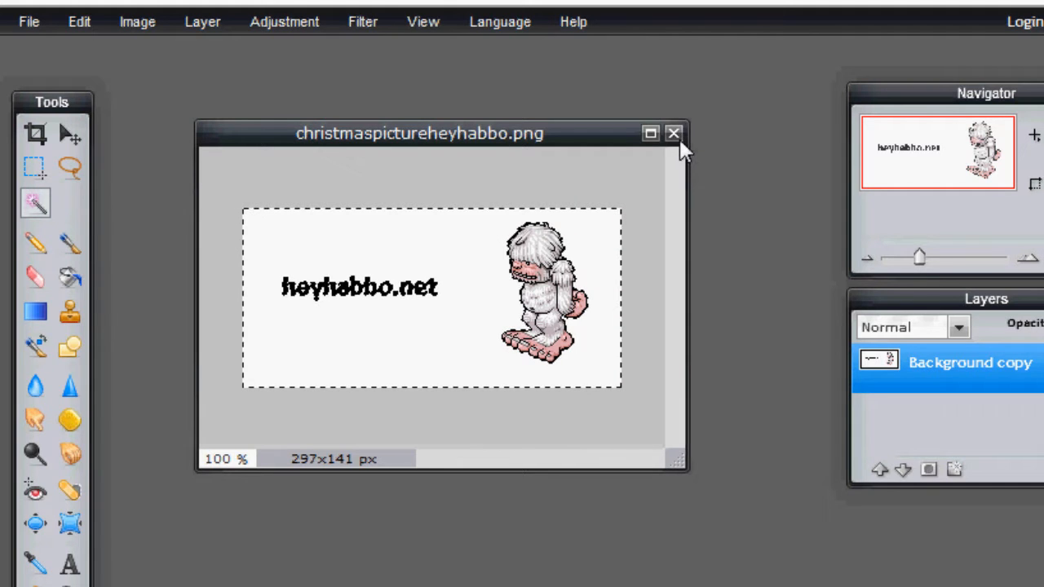
Reopen christmaspictureheyhabbo.png from the computer and centre and enlarge its window
left_click(672, 133)
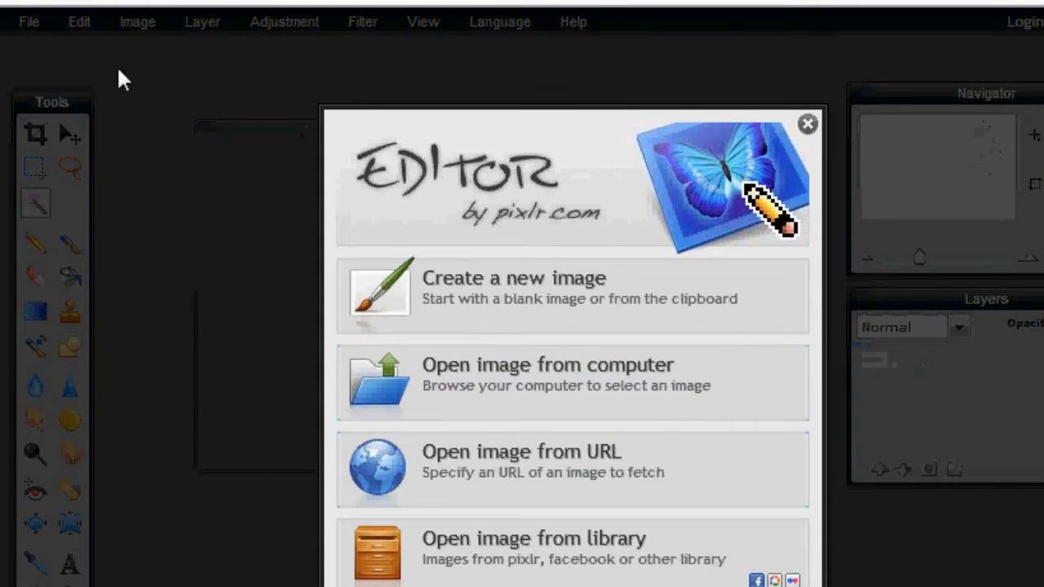
mouse_move(552, 384)
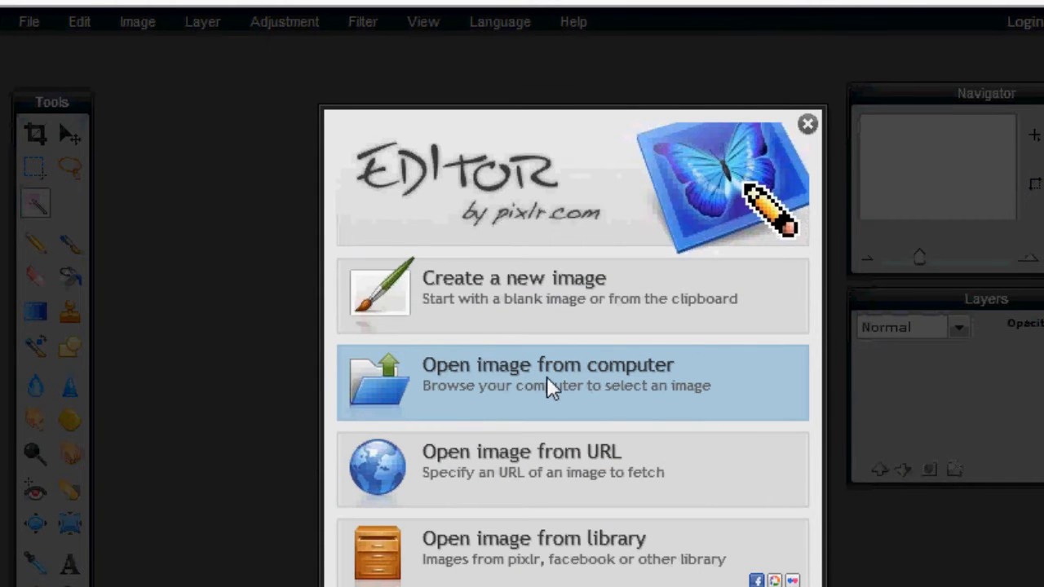
left_click(548, 365)
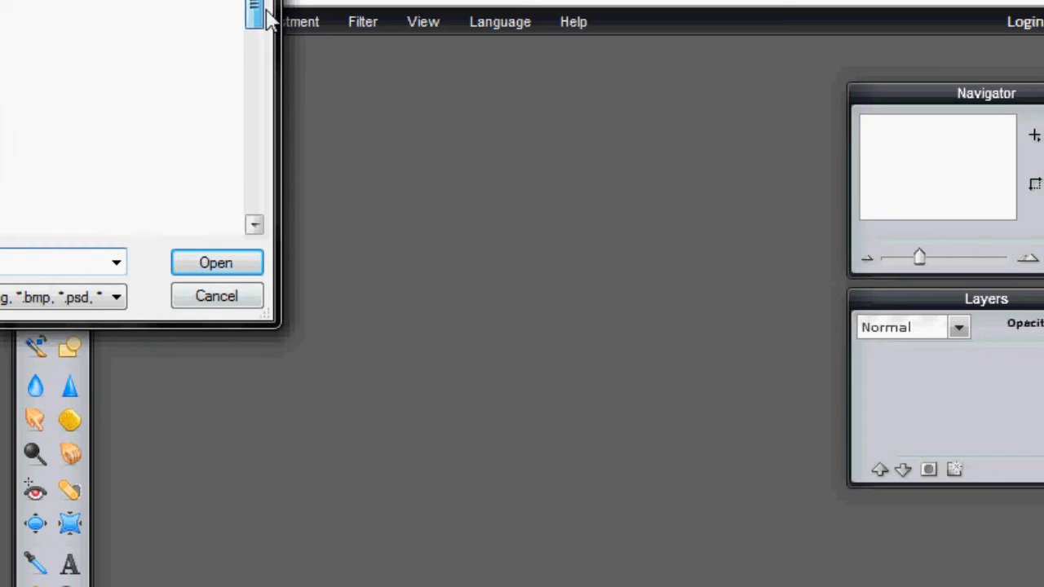
left_click(216, 261)
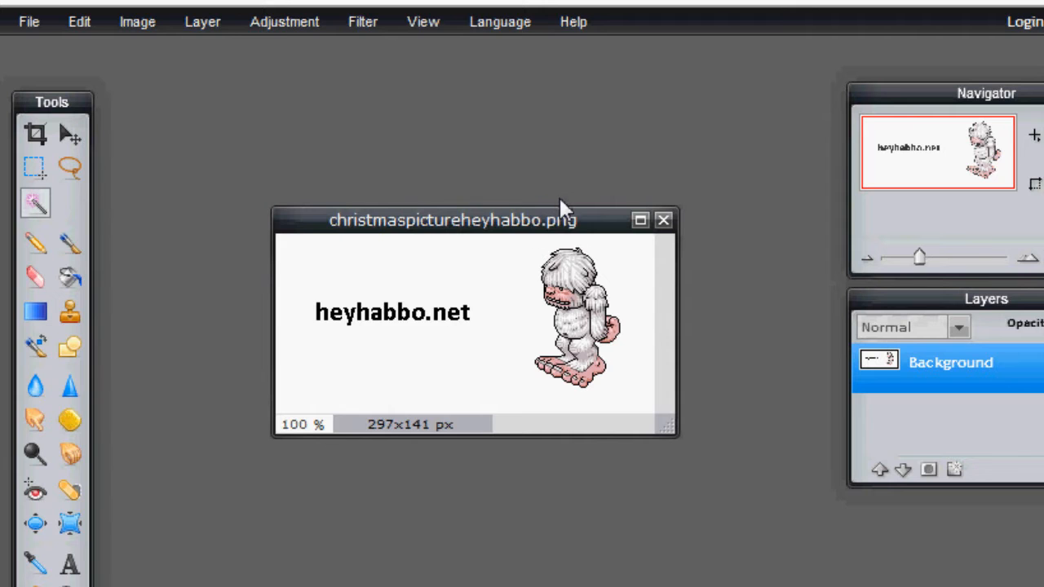
left_click_drag(454, 219, 470, 209)
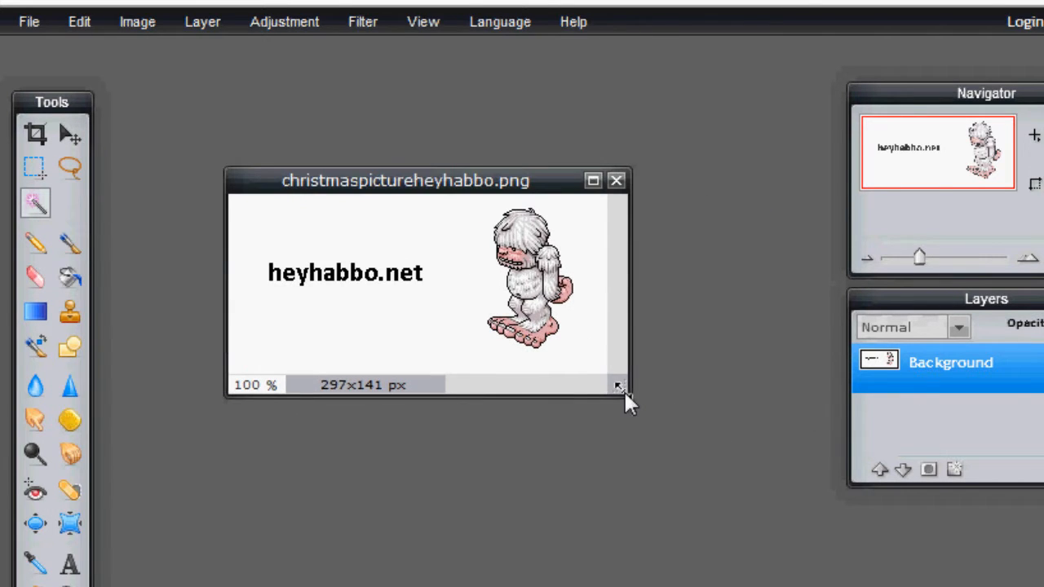
left_click_drag(618, 386, 685, 456)
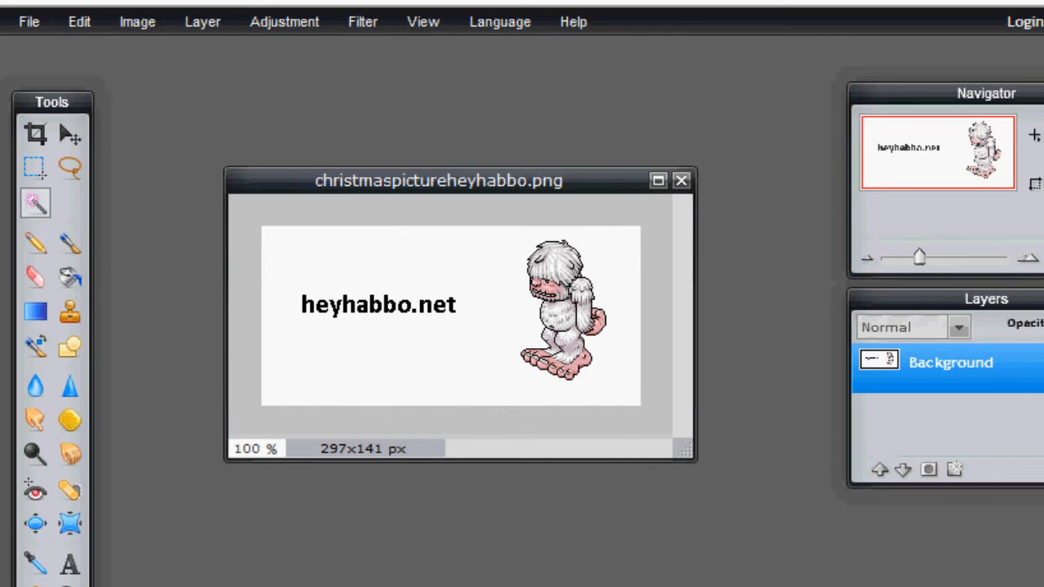
mouse_move(562, 307)
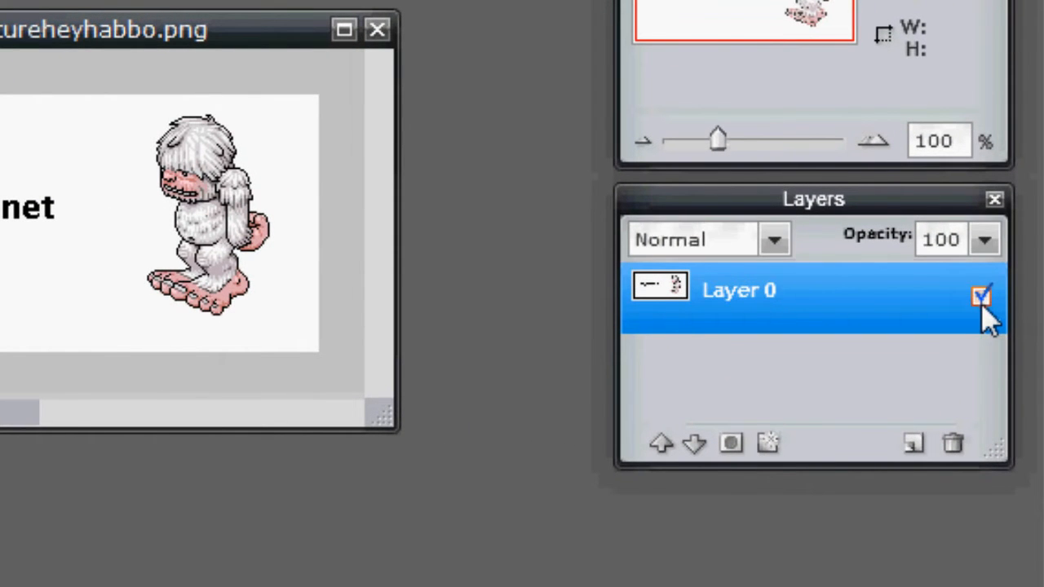
mouse_move(796, 302)
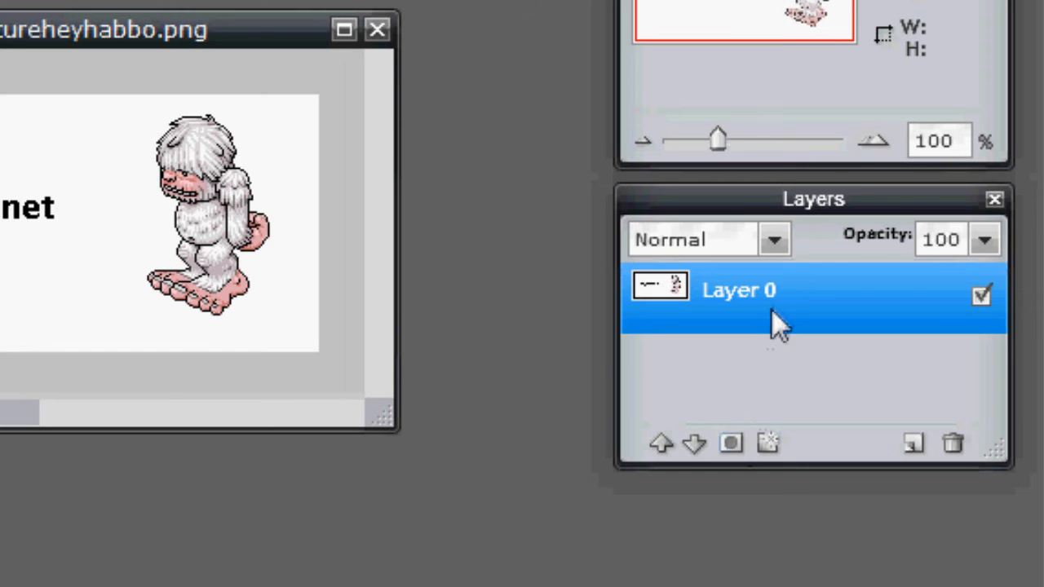
Duplicate Layer 0 and place the copy beneath the original in the Layers panel
right_click(738, 290)
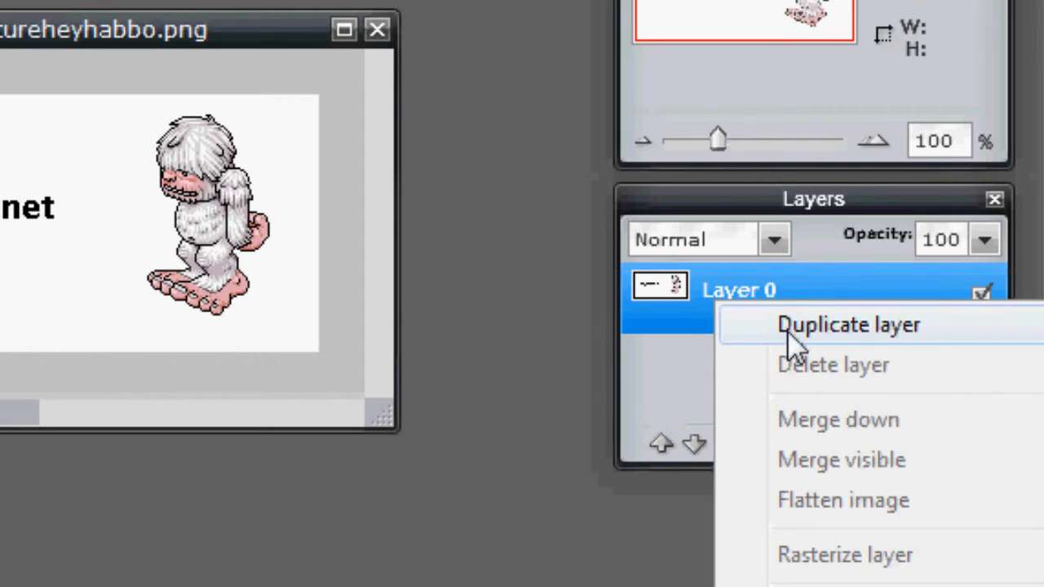
left_click(849, 325)
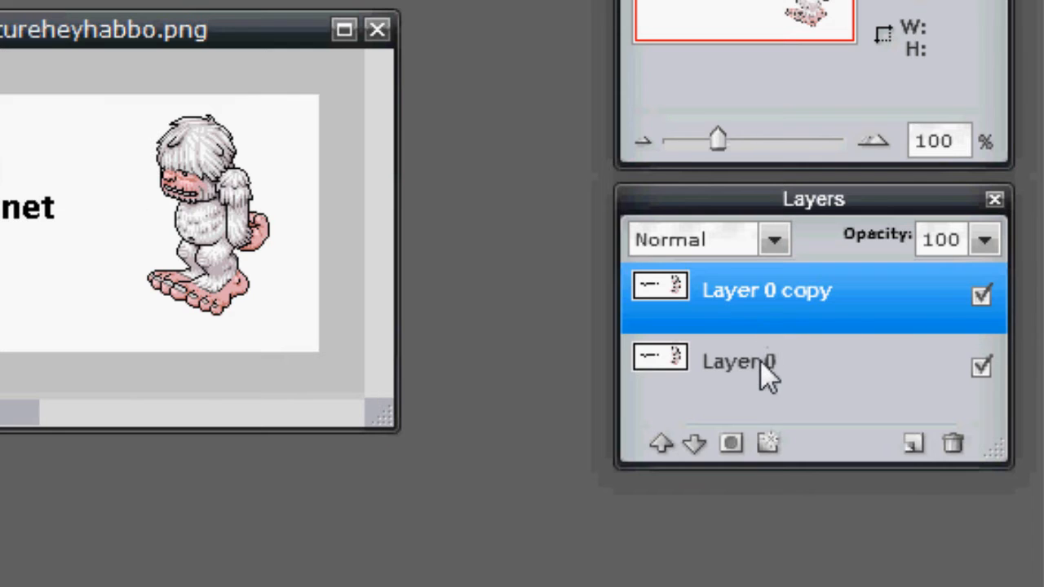
mouse_move(721, 372)
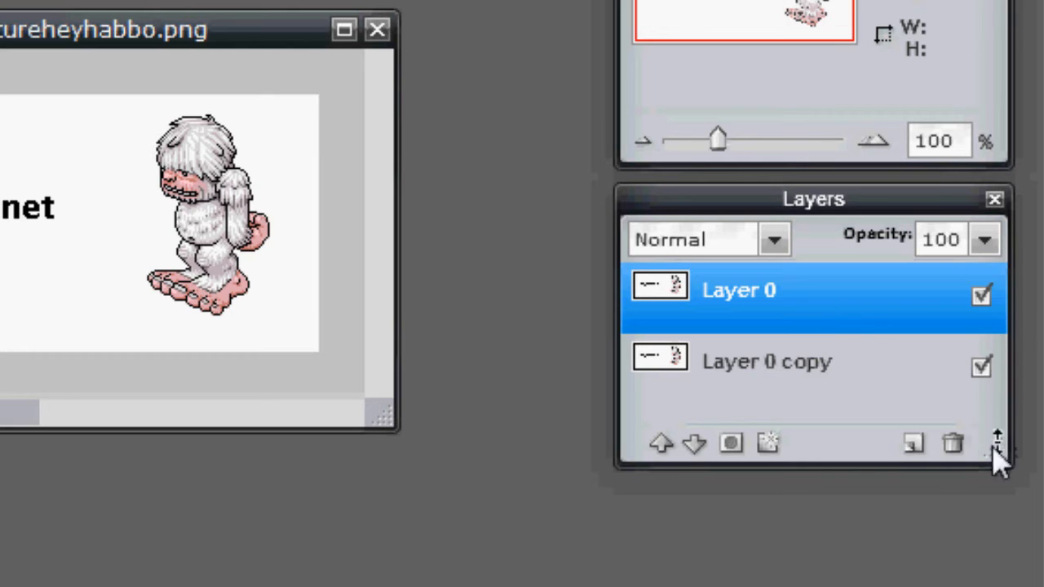
left_click(953, 444)
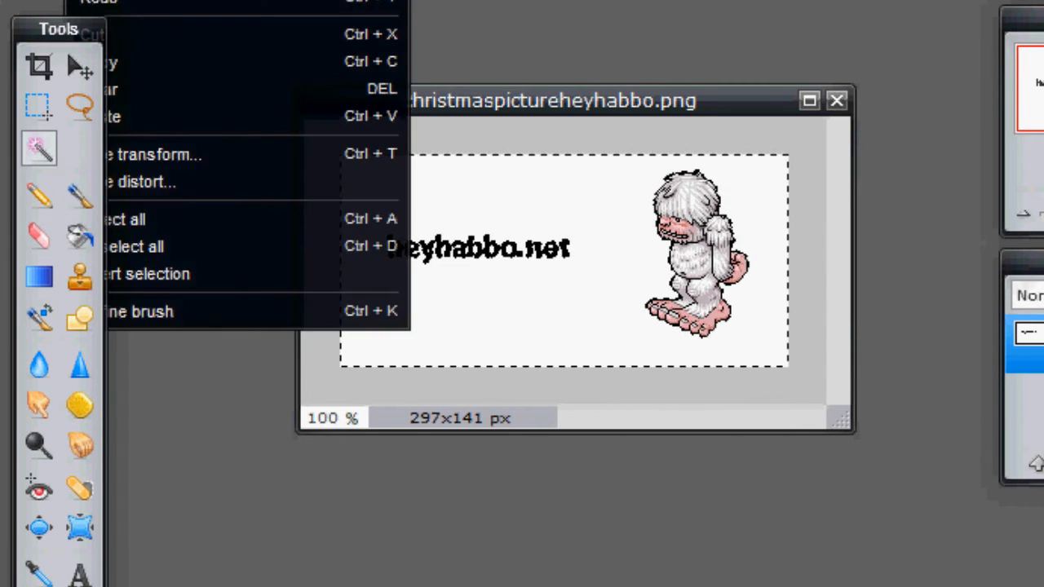
mouse_move(202, 41)
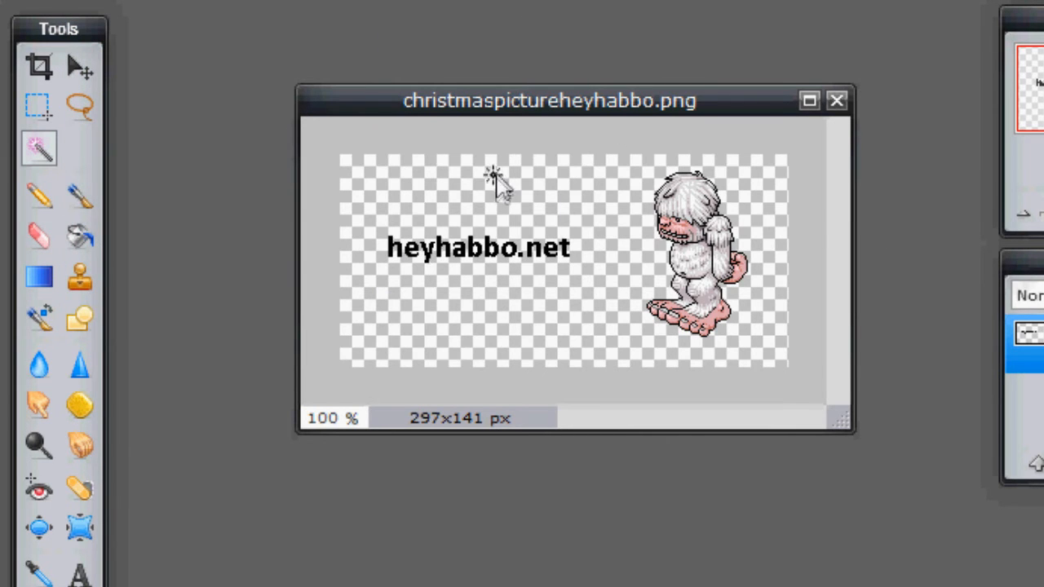
mouse_move(809, 180)
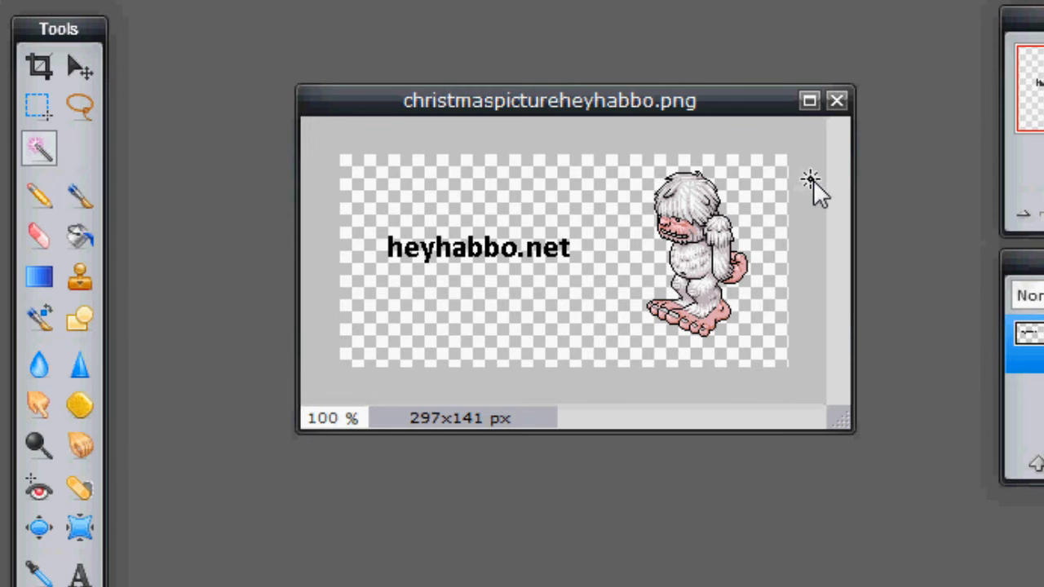
mouse_move(694, 117)
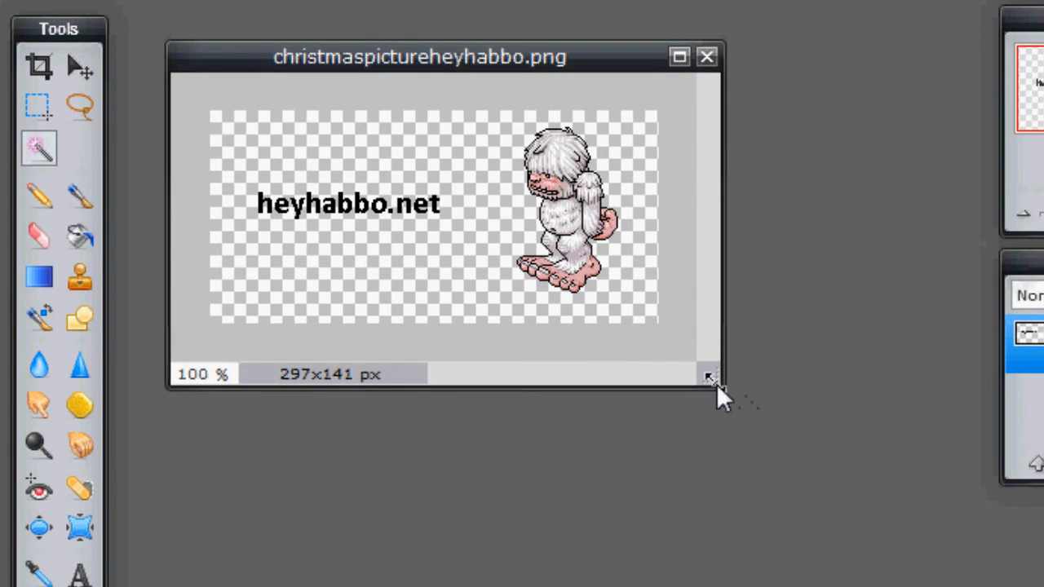
Enlarge the picture's document window for more working room
left_click_drag(710, 377, 885, 536)
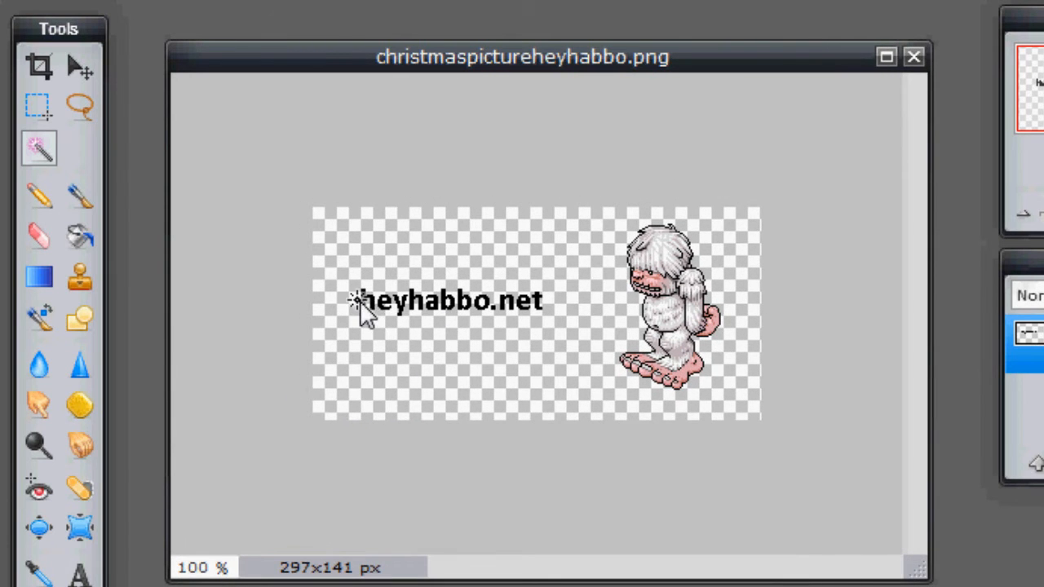
mouse_move(530, 318)
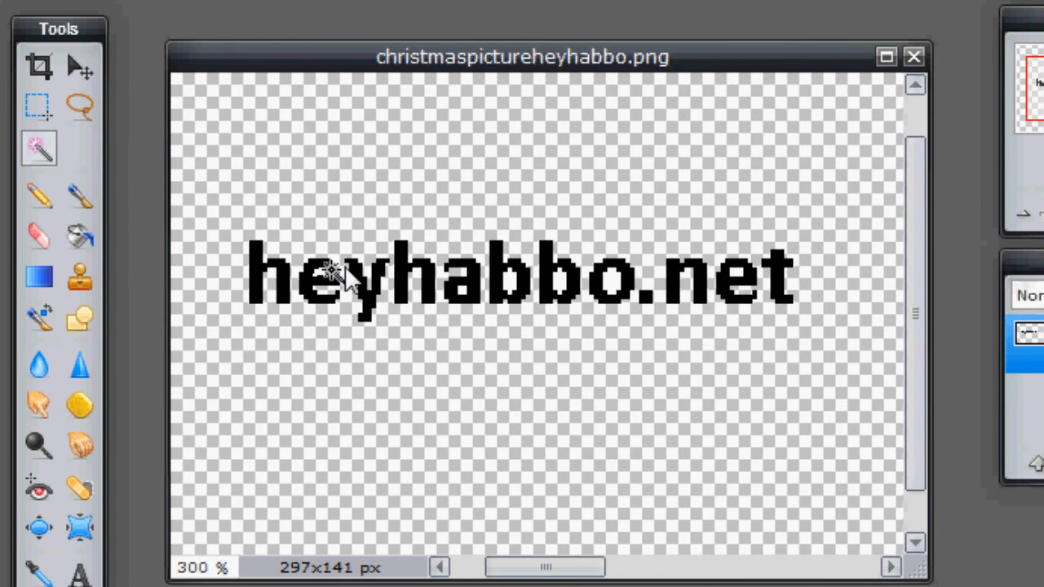
mouse_move(497, 294)
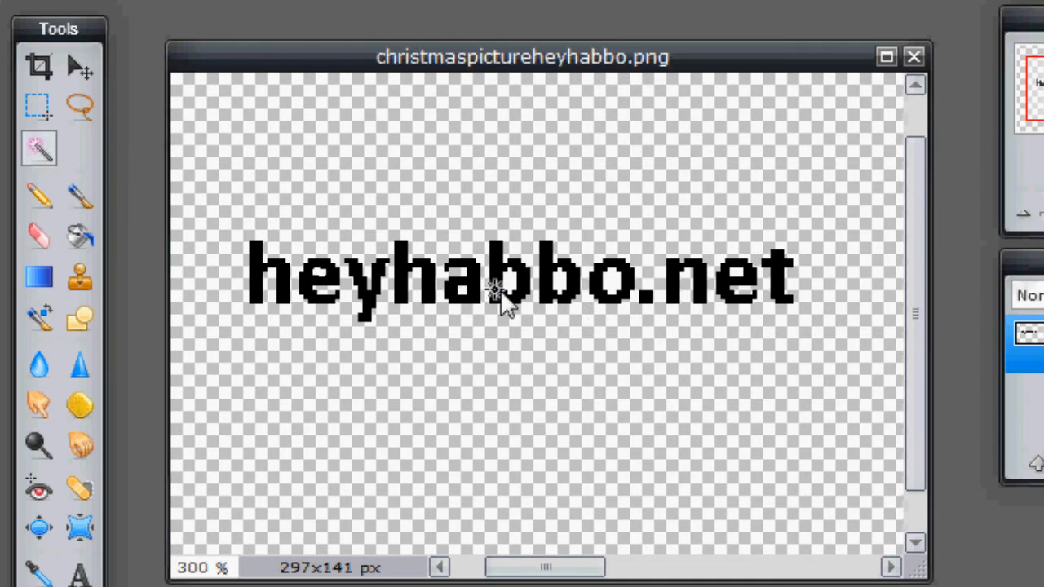
mouse_move(634, 297)
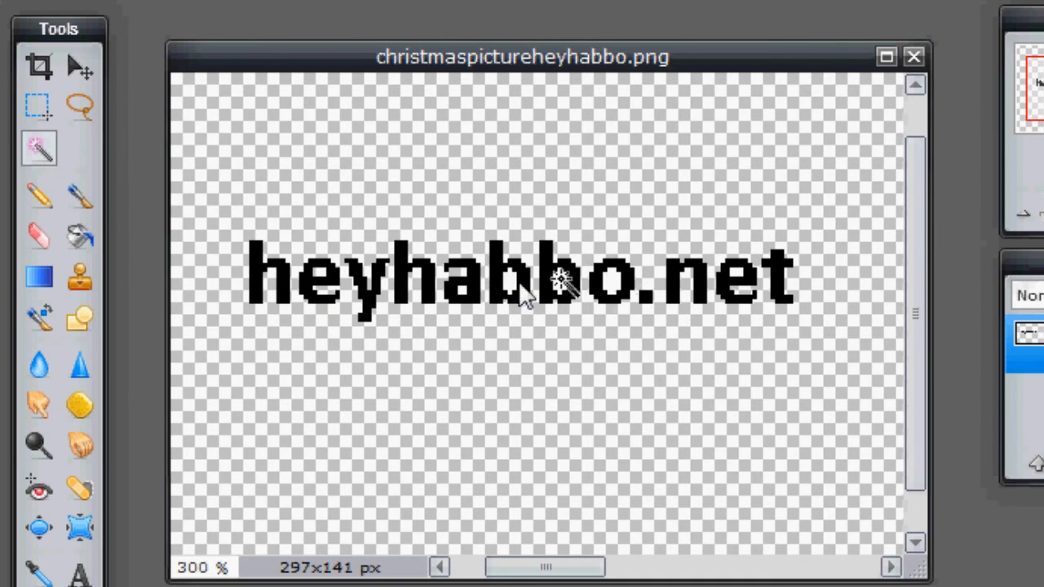
mouse_move(656, 302)
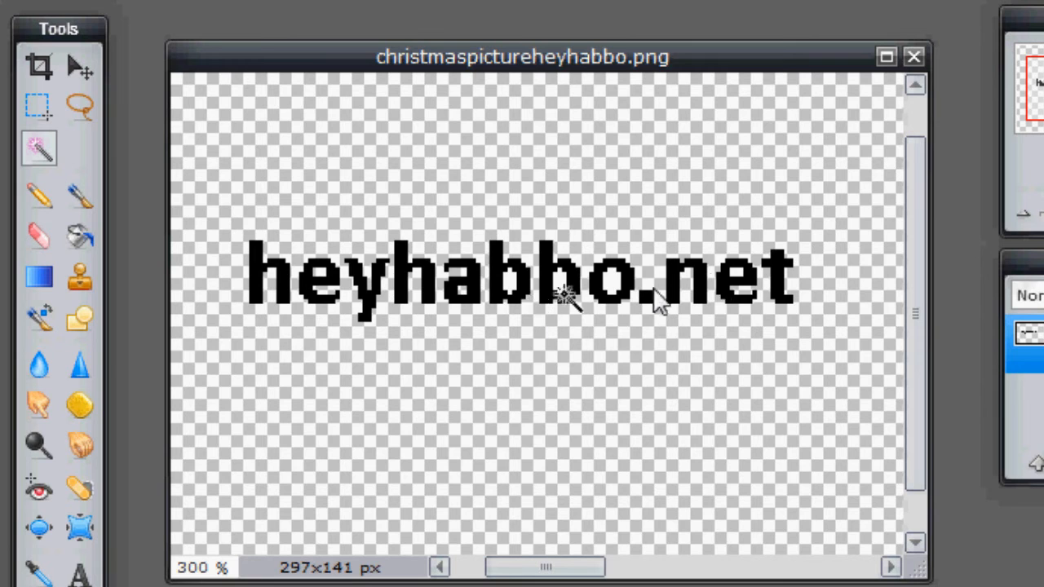
mouse_move(519, 285)
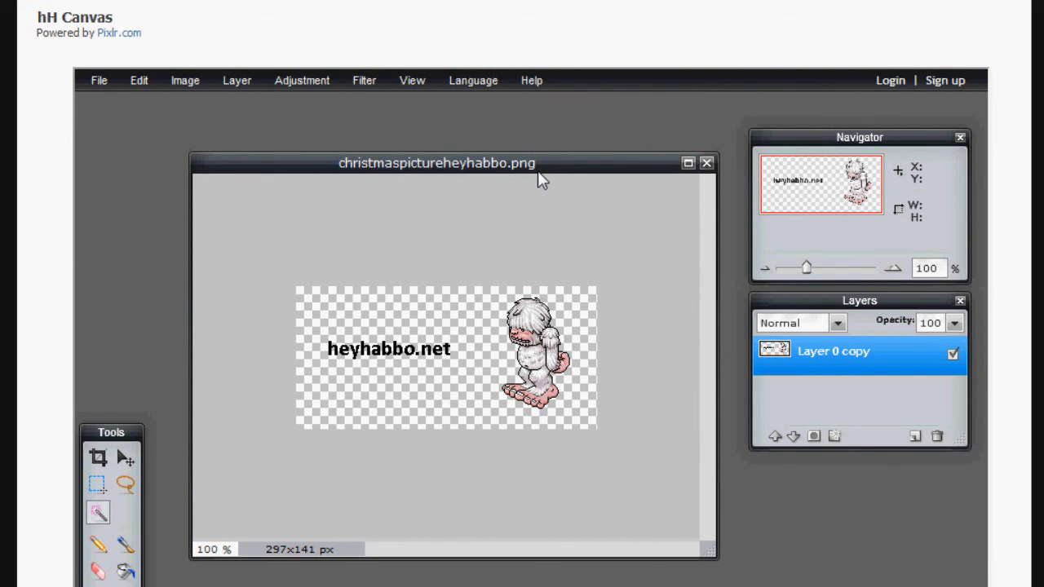
mouse_move(669, 180)
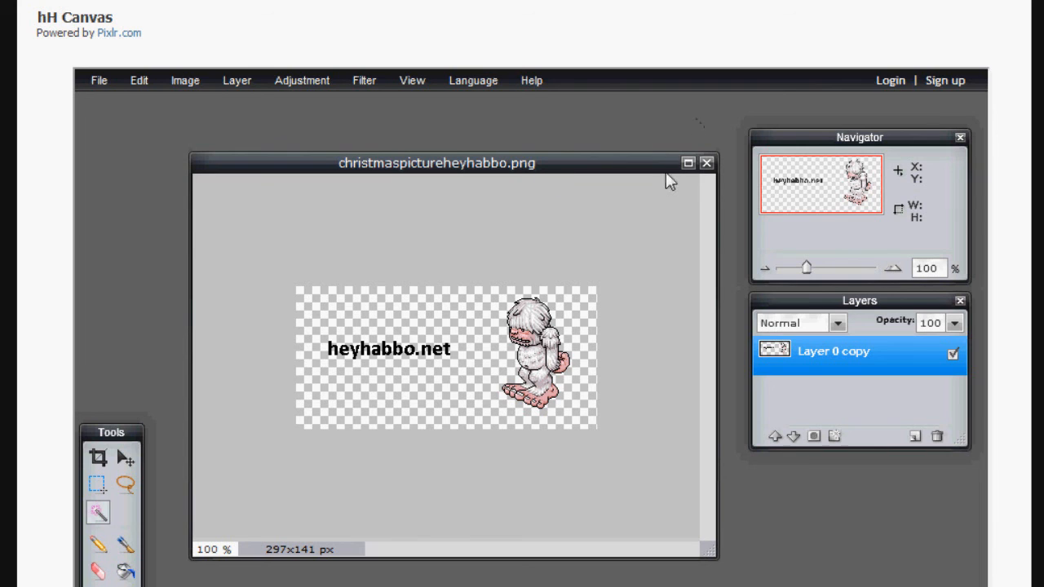